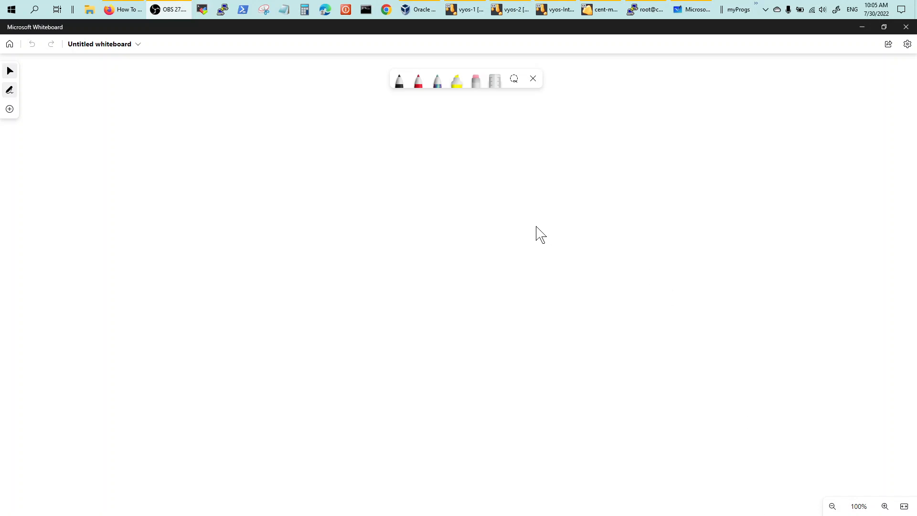
{"action": "mouse_move", "coordinate": [339, 151]}
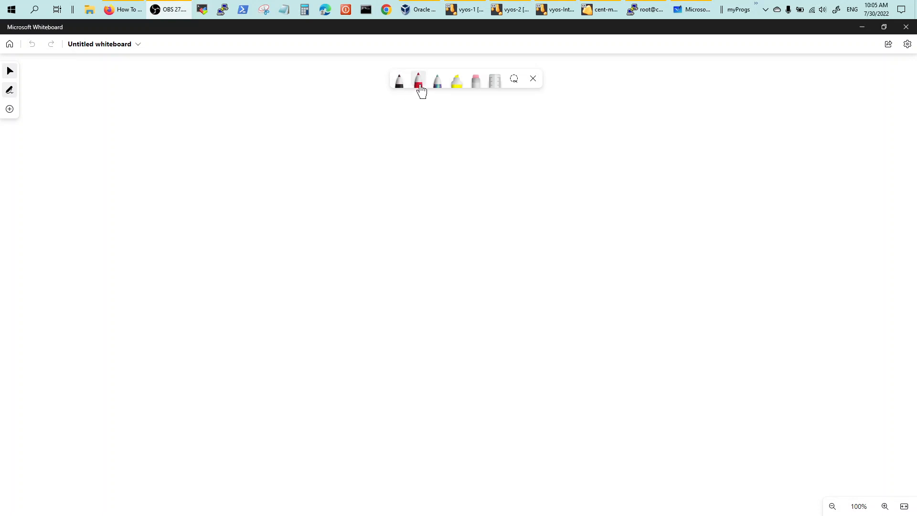
Step: Begin handwriting the red 'DNS - RR-LB' title at the top of the board
{"action": "left_click_drag", "start_coordinate": [380, 102], "coordinate": [381, 117]}
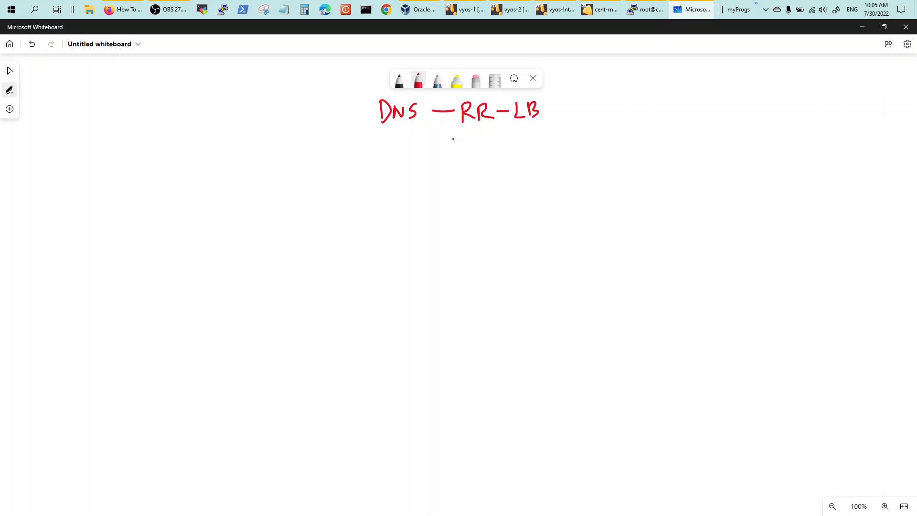
{"action": "mouse_move", "coordinate": [335, 153]}
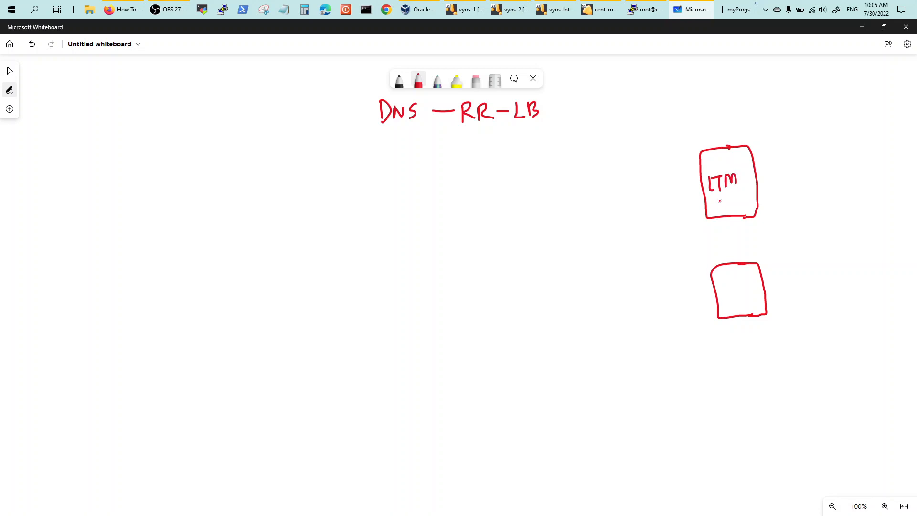
Step: Label the second box LTM and add DC1/DC2, VIP input lines and S1/S2 branches
{"action": "left_click", "coordinate": [738, 174]}
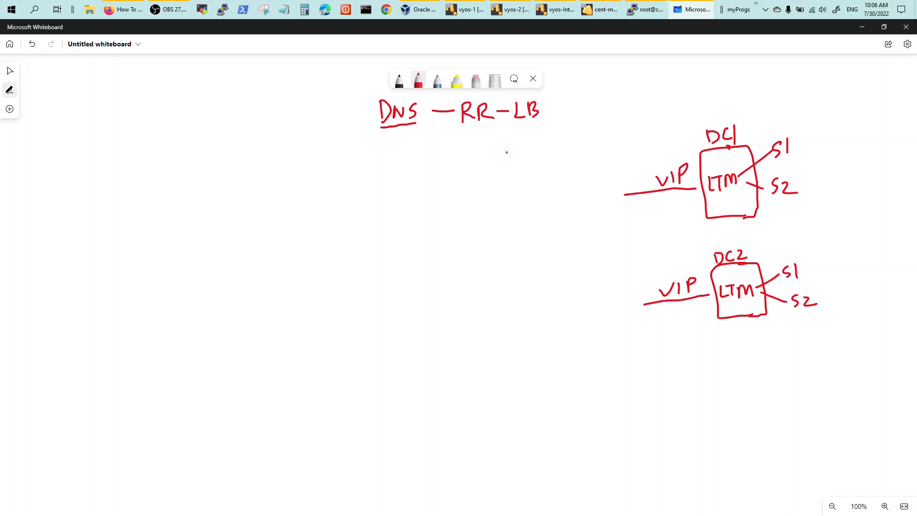
{"action": "mouse_move", "coordinate": [421, 10]}
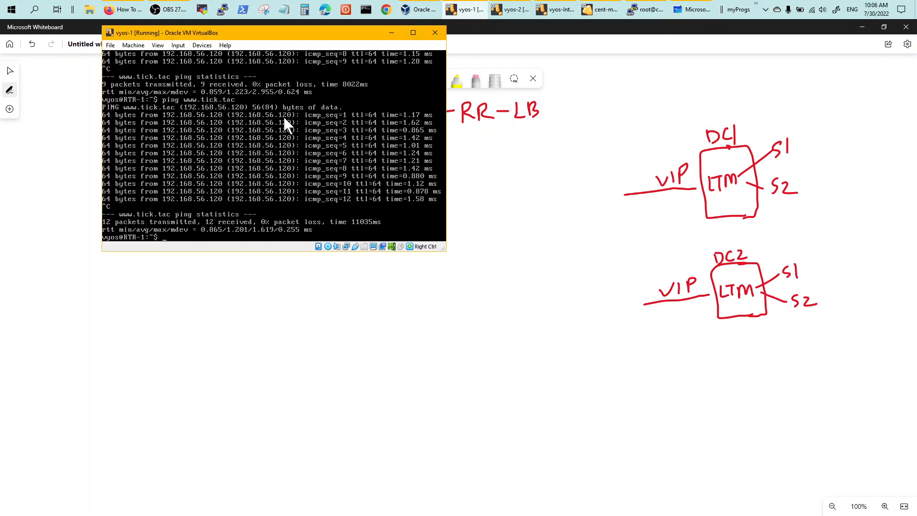
{"action": "mouse_move", "coordinate": [293, 120]}
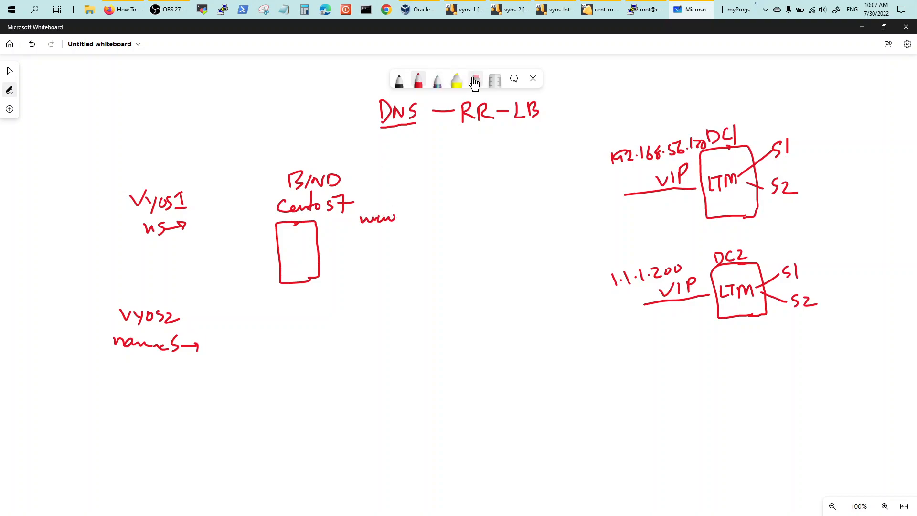
Step: Erase the stray 'www' scribble beside the BIND Centos7 box
{"action": "left_click", "coordinate": [475, 80]}
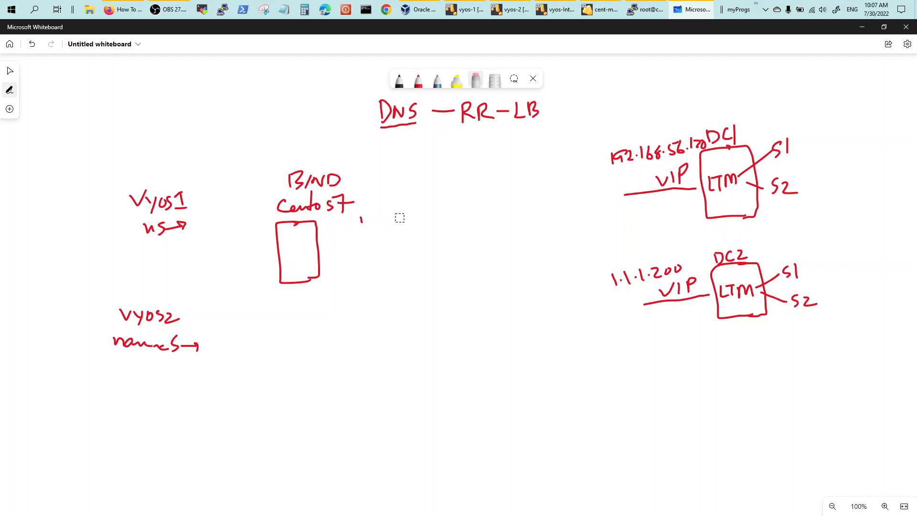
{"action": "left_click", "coordinate": [416, 80]}
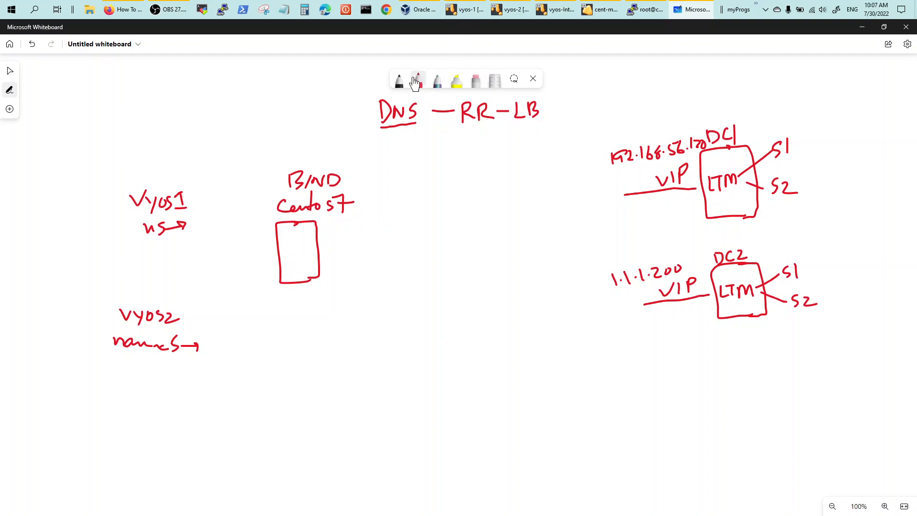
Step: Return to red ink and draw an arrow from the DNS title down to BIND
{"action": "left_click", "coordinate": [417, 81]}
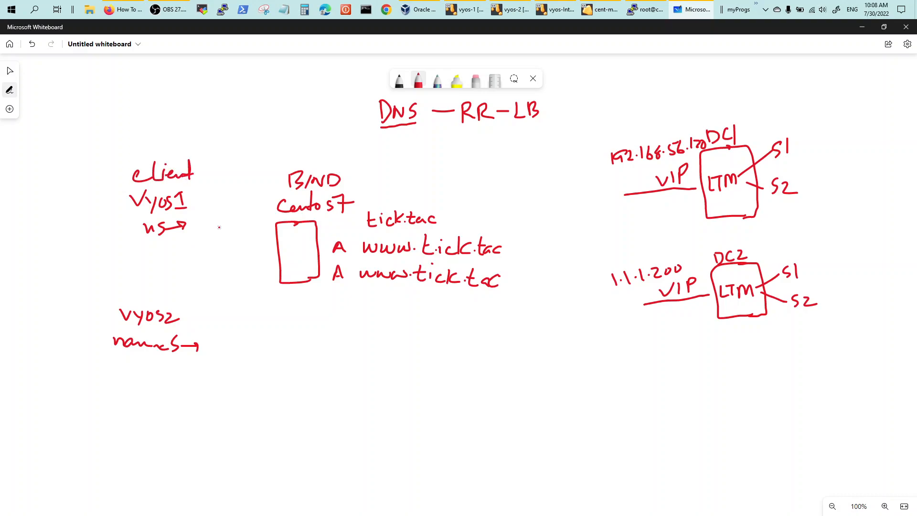
{"action": "left_click", "coordinate": [193, 228]}
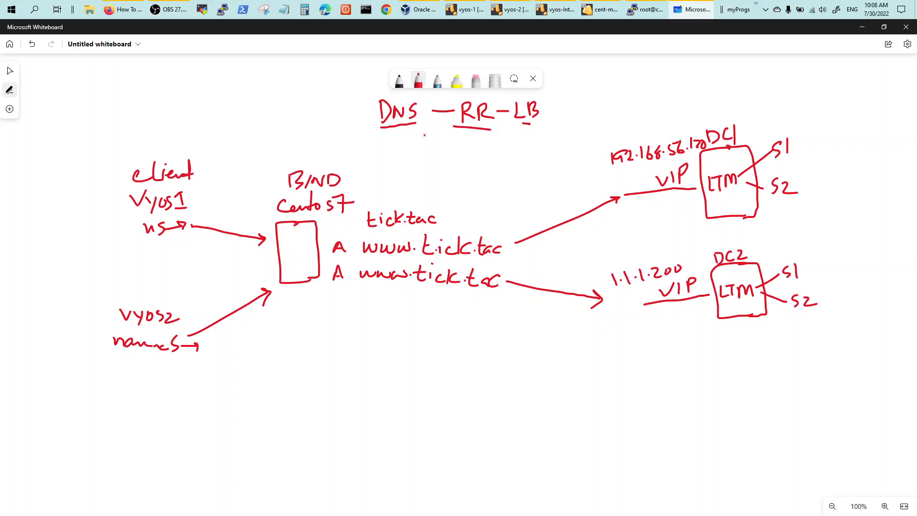
{"action": "left_click_drag", "start_coordinate": [372, 129], "coordinate": [343, 159]}
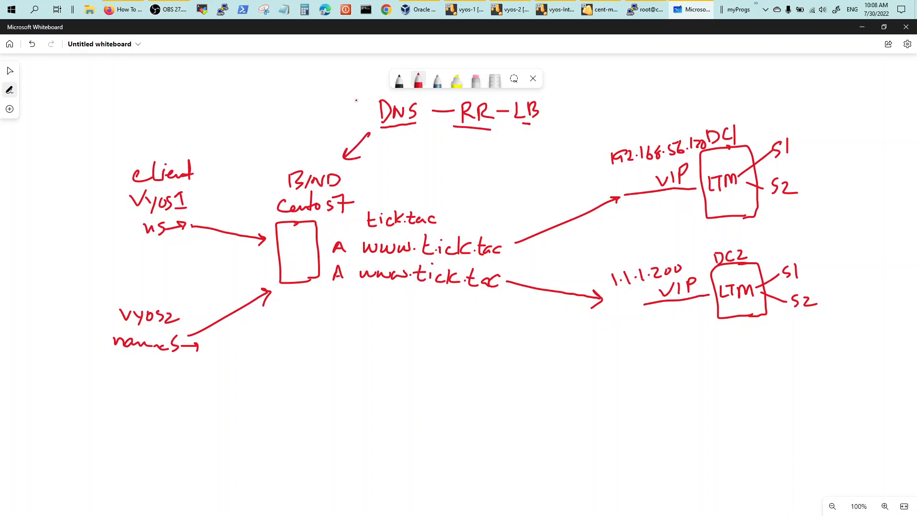
{"action": "left_click", "coordinate": [464, 9]}
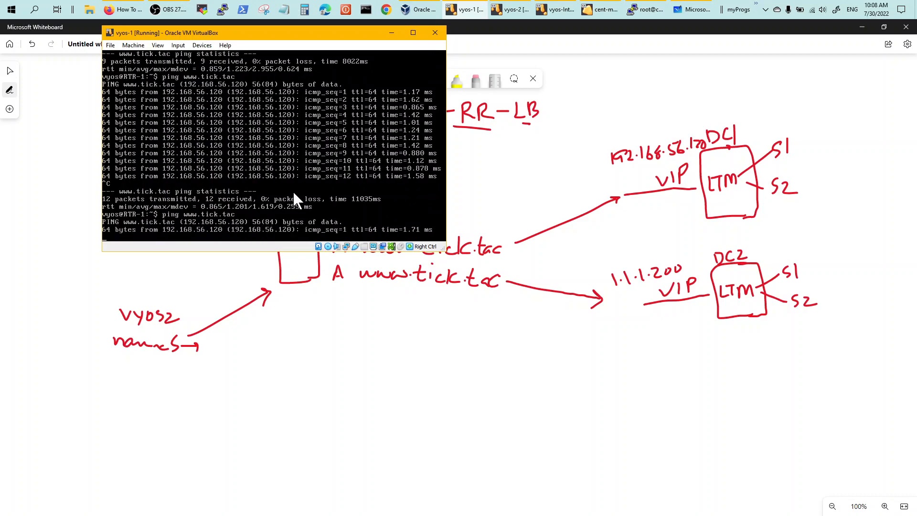
{"action": "left_click", "coordinate": [500, 10]}
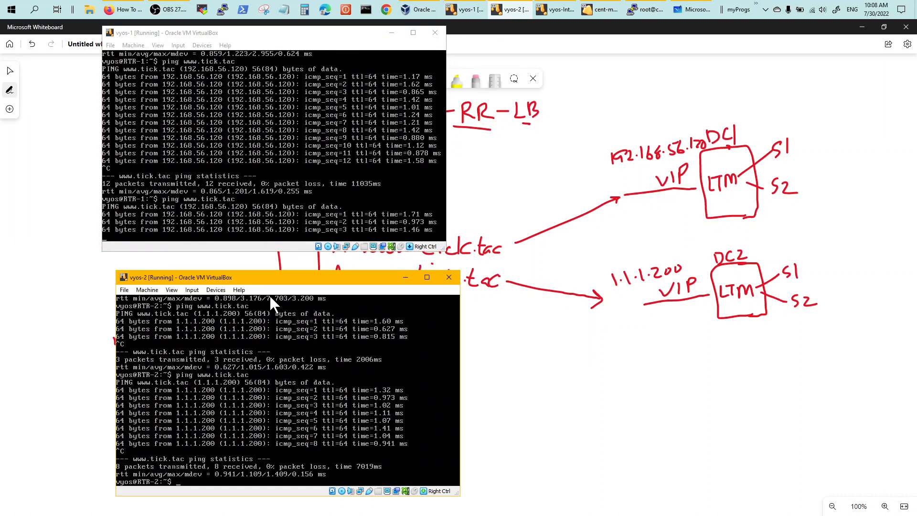
{"action": "type", "text": "ping www.tick.tac"}
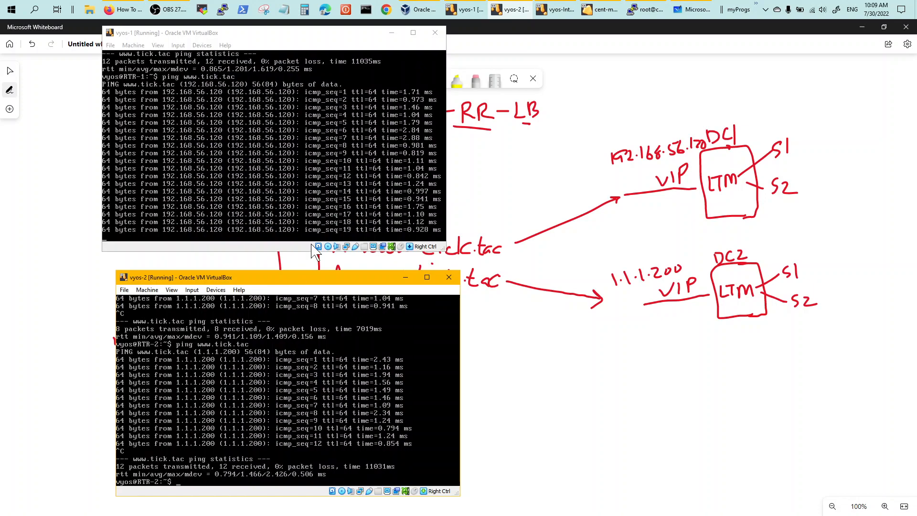
{"action": "type", "text": "sho configuration"}
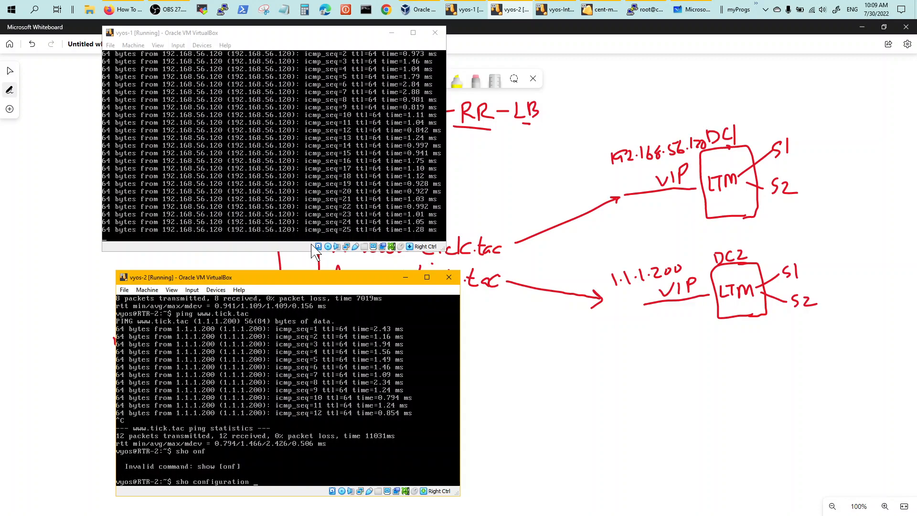
Step: Display vyos-2's full system configuration and start typing 'conf'
{"action": "key", "text": "Return"}
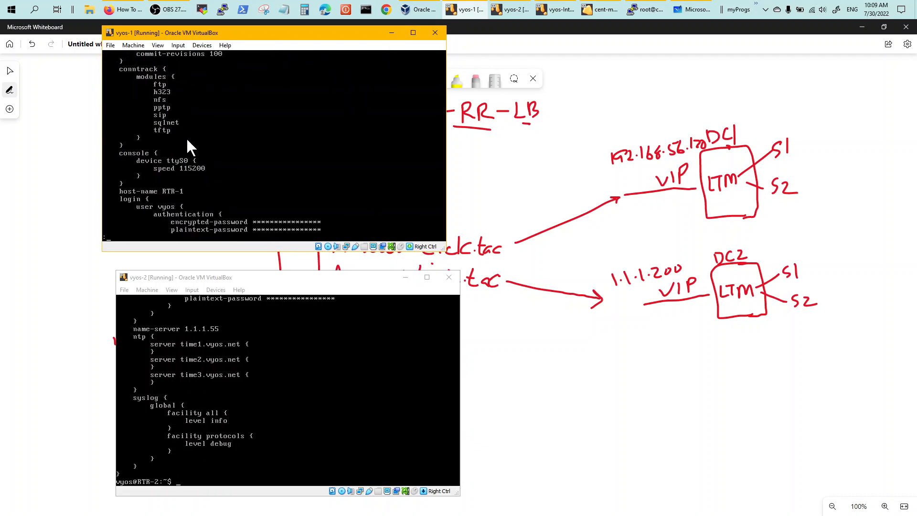
{"action": "scroll", "scroll_direction": "down", "scroll_amount": 3}
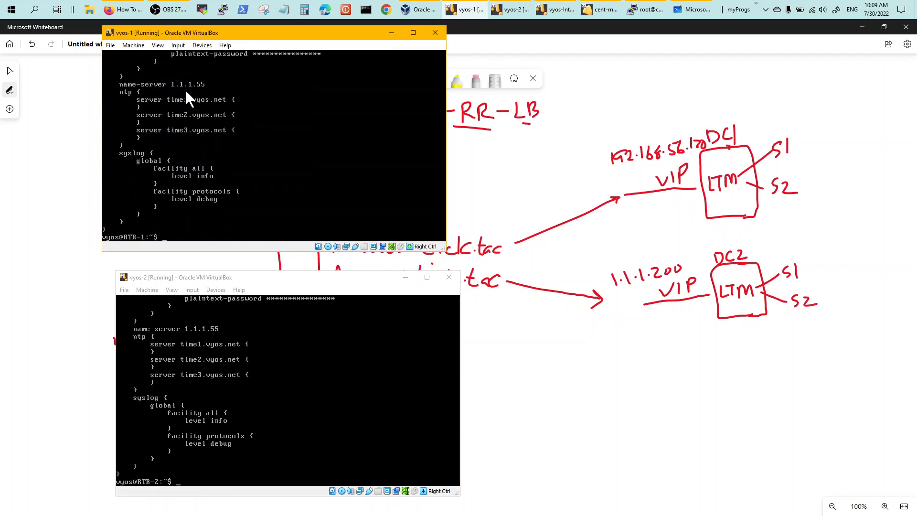
{"action": "mouse_move", "coordinate": [242, 38]}
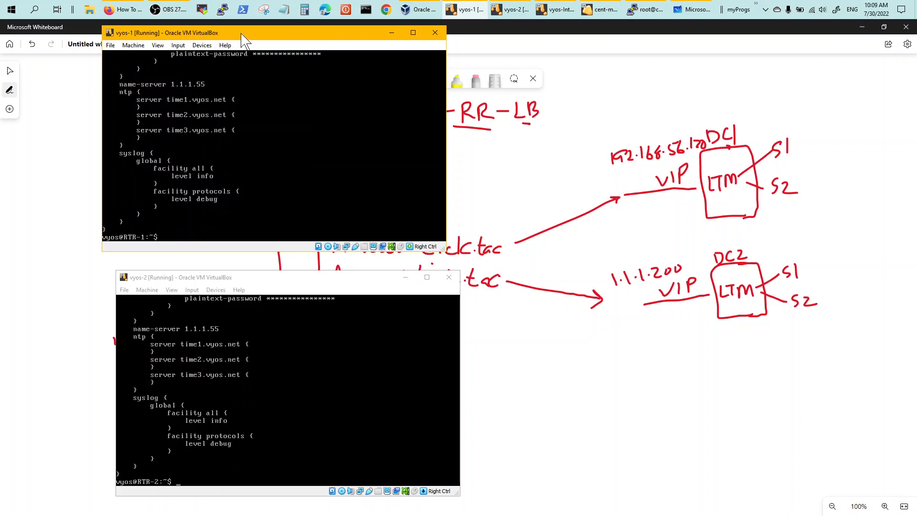
{"action": "type", "text": "conf"}
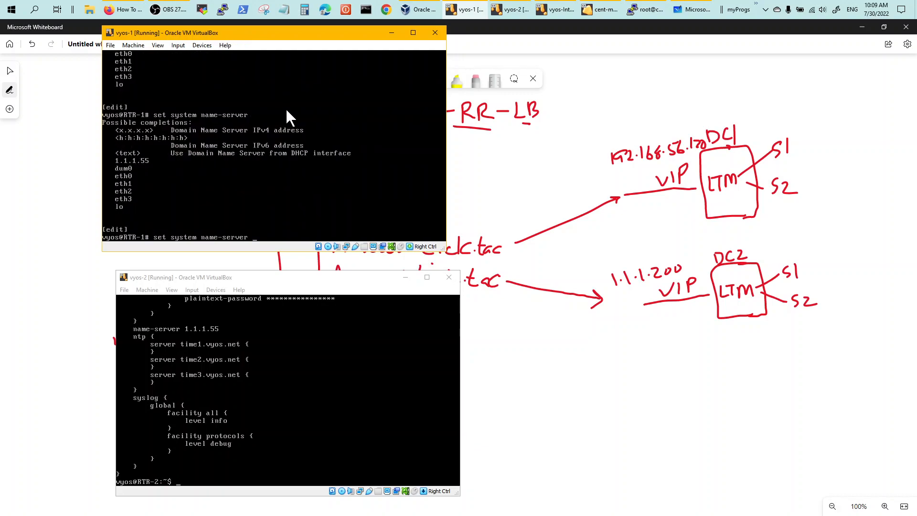
Step: Cancel the half-typed name-server command, hide vyos-1, and bring up the CentOS terminal
{"action": "key", "text": "ctrl+c"}
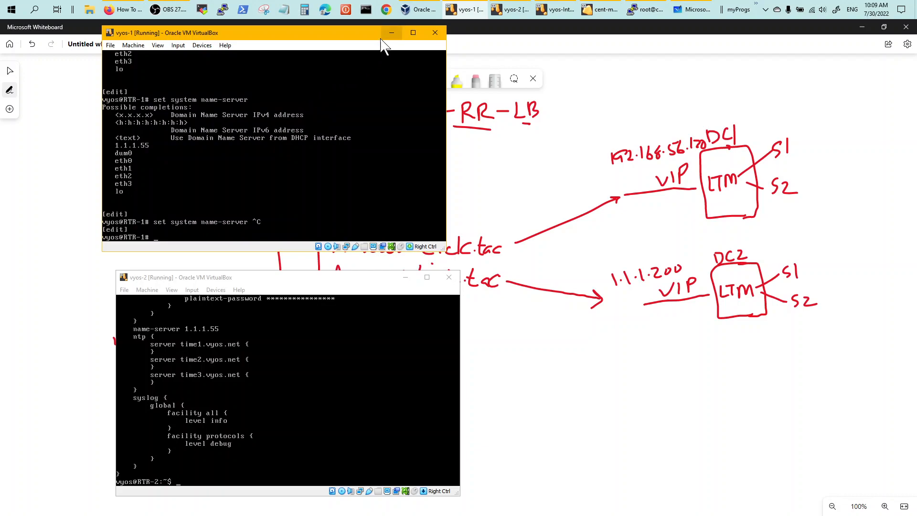
{"action": "left_click", "coordinate": [391, 32]}
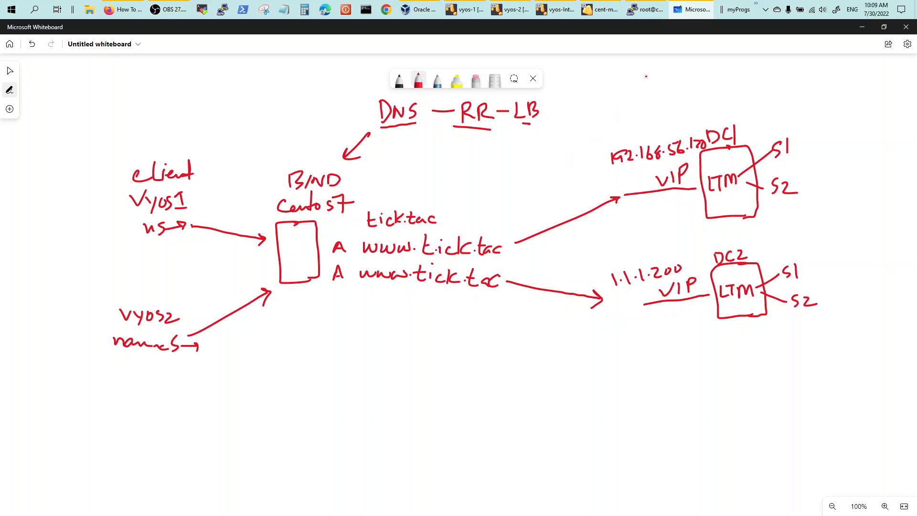
{"action": "left_click", "coordinate": [644, 10]}
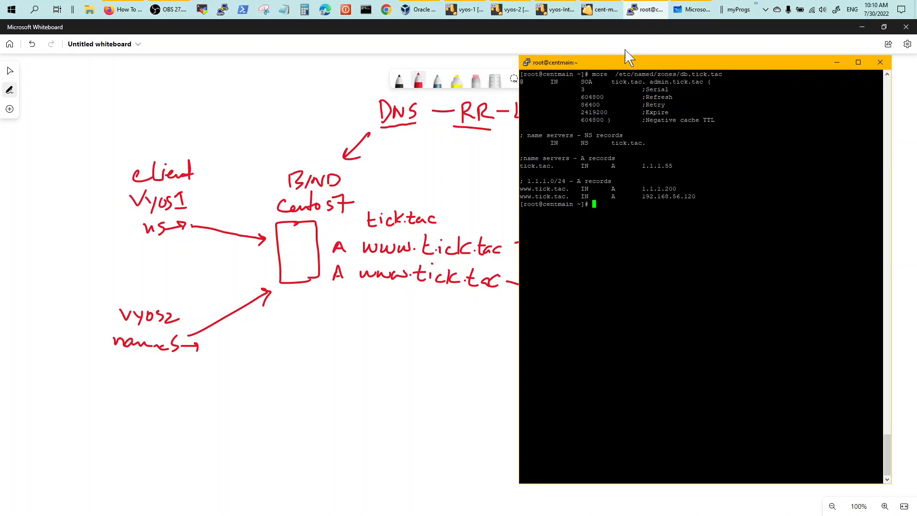
{"action": "mouse_move", "coordinate": [712, 71]}
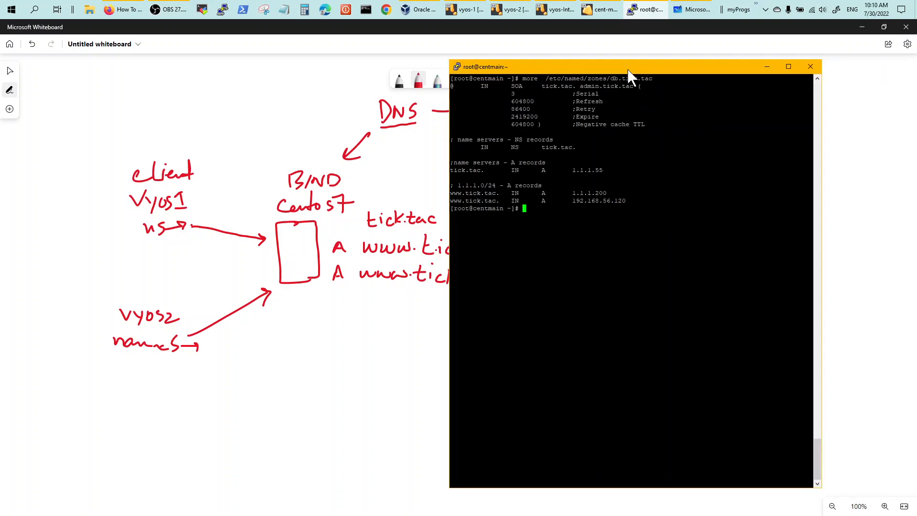
{"action": "mouse_move", "coordinate": [459, 198]}
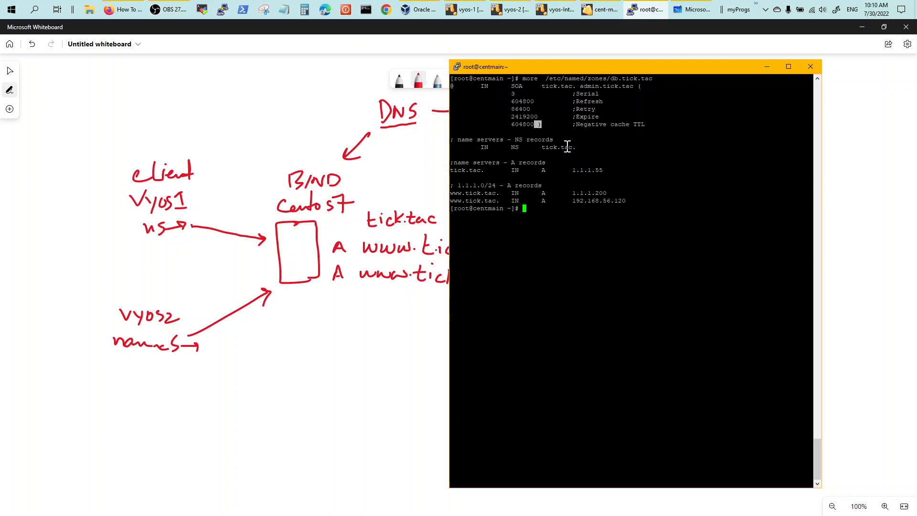
{"action": "mouse_move", "coordinate": [543, 125]}
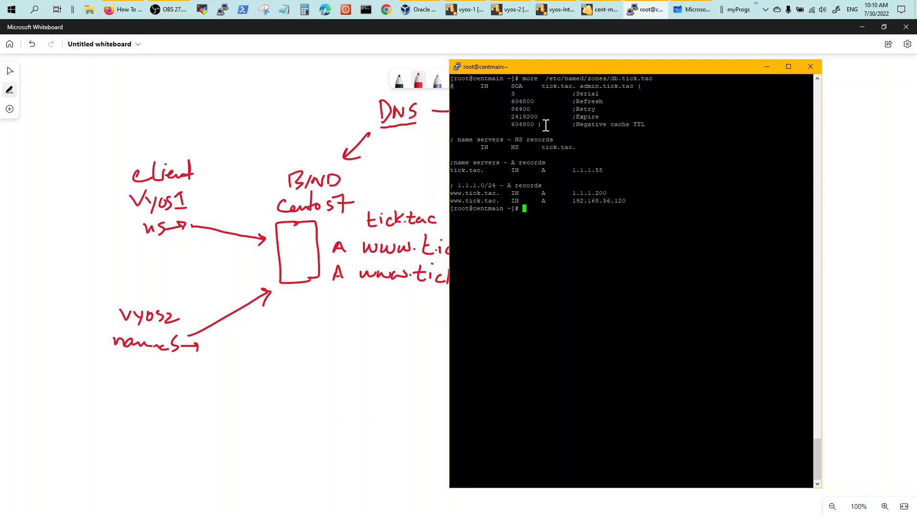
{"action": "mouse_move", "coordinate": [541, 139]}
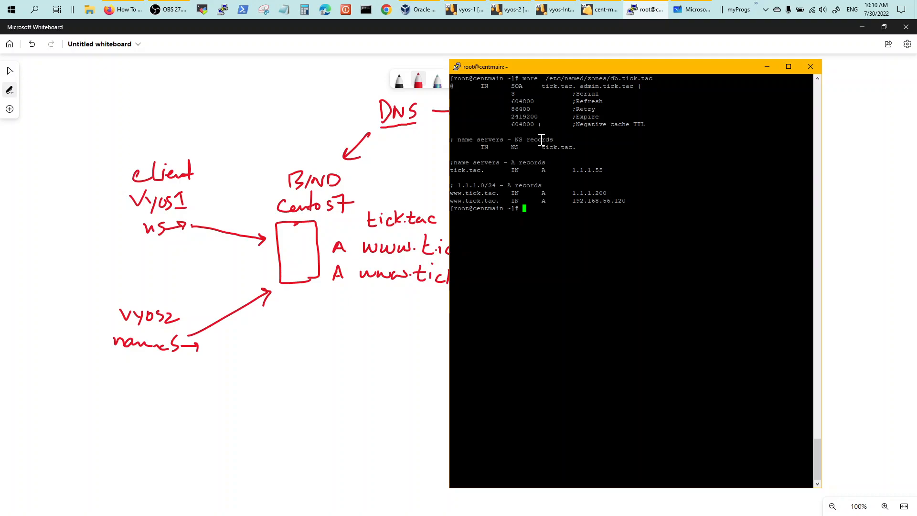
{"action": "mouse_move", "coordinate": [539, 125]}
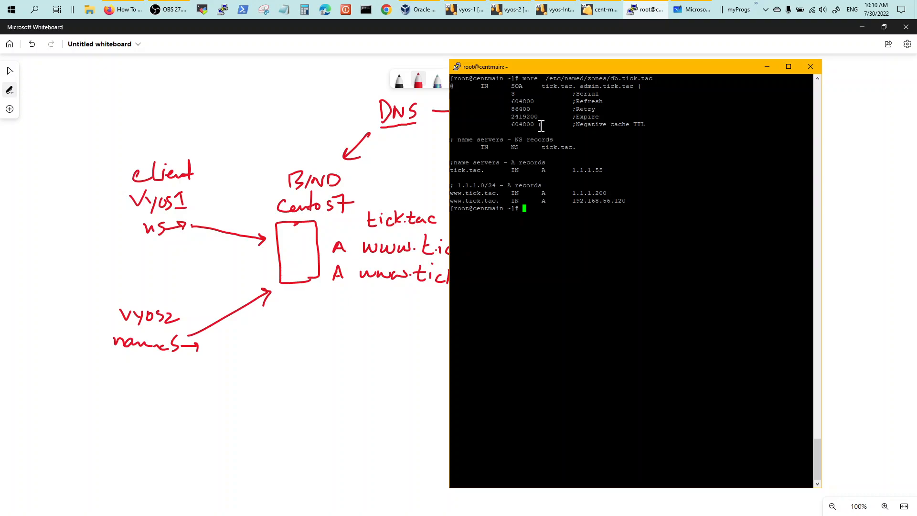
{"action": "mouse_move", "coordinate": [547, 138]}
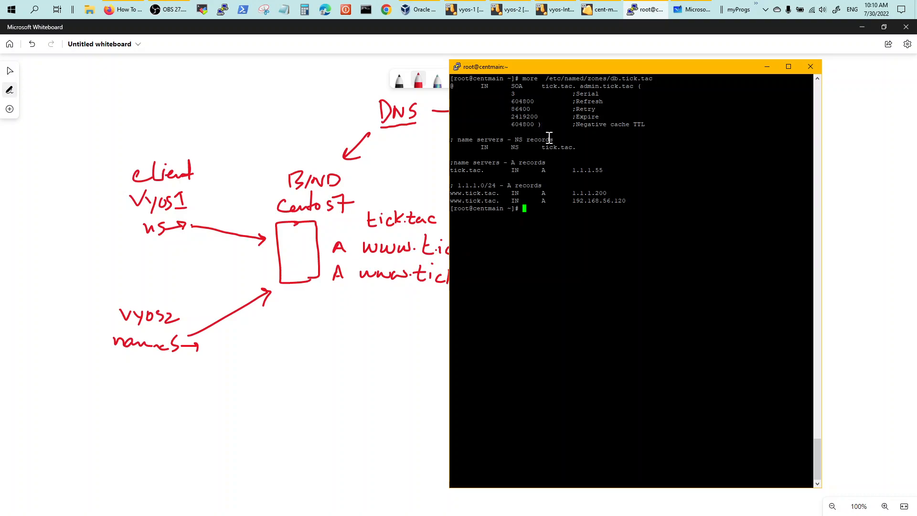
{"action": "mouse_move", "coordinate": [526, 170]}
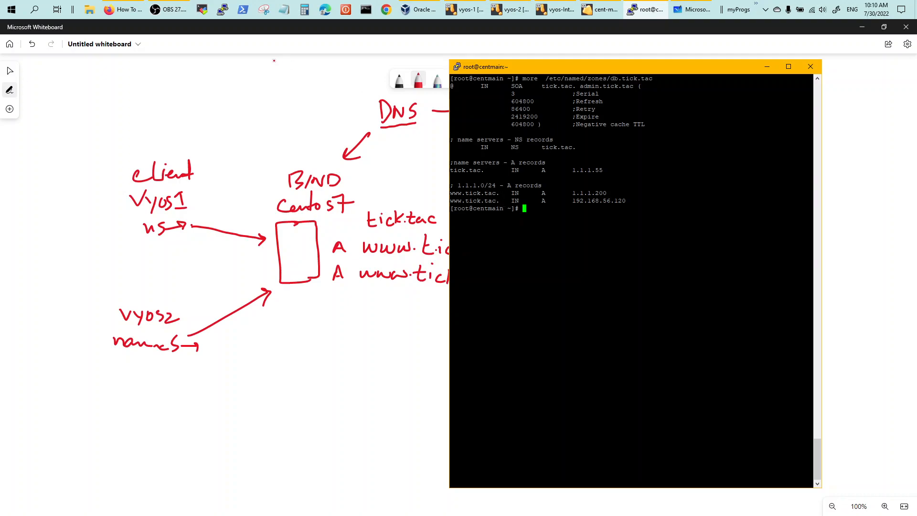
{"action": "mouse_move", "coordinate": [122, 10]}
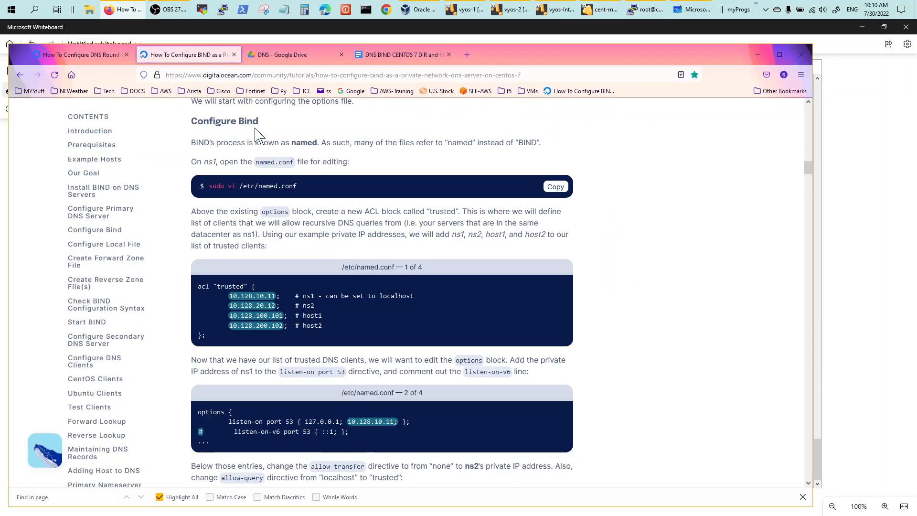
Step: Scroll the BIND on CentOS 7 tutorial back to its title and minimize Firefox
{"action": "scroll", "scroll_direction": "up", "scroll_amount": 3}
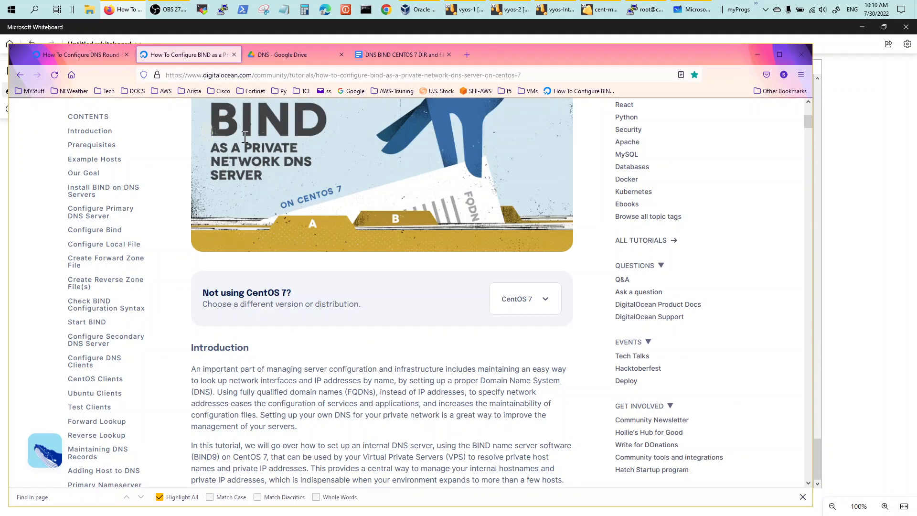
{"action": "scroll", "scroll_direction": "up", "scroll_amount": 3}
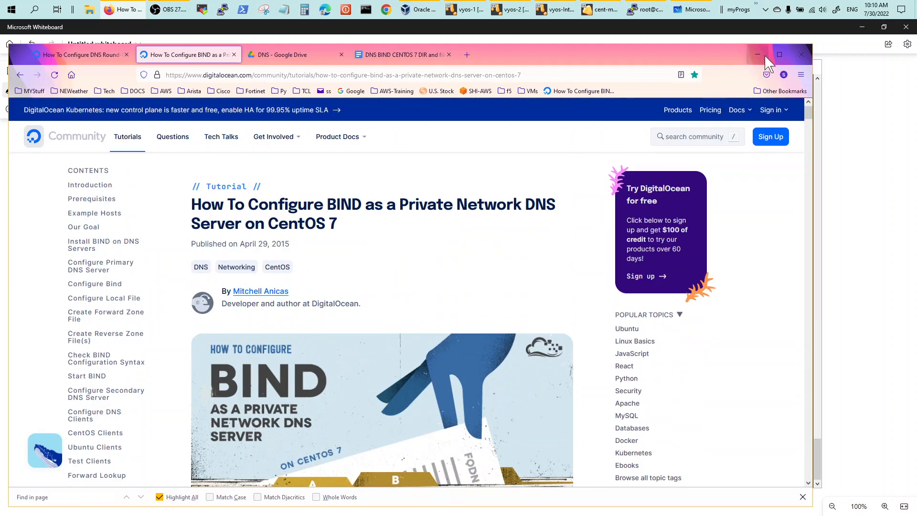
{"action": "mouse_move", "coordinate": [757, 54]}
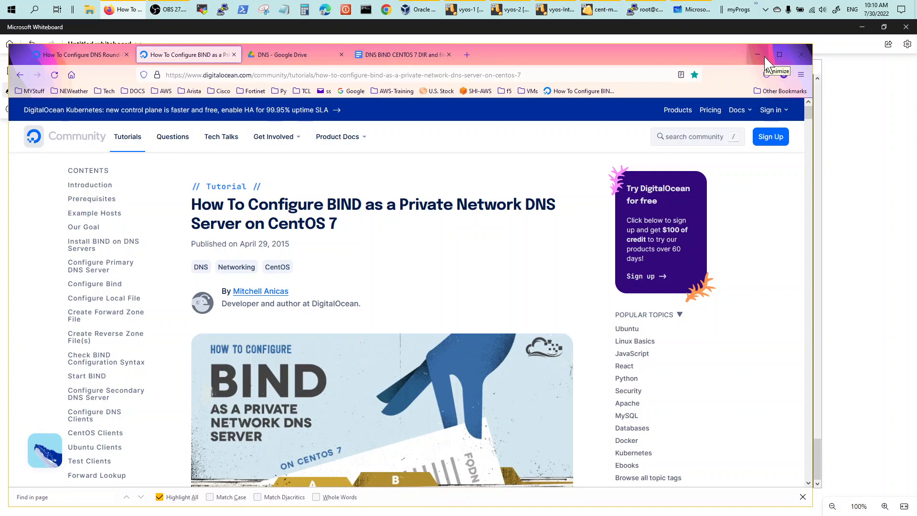
{"action": "left_click", "coordinate": [757, 54]}
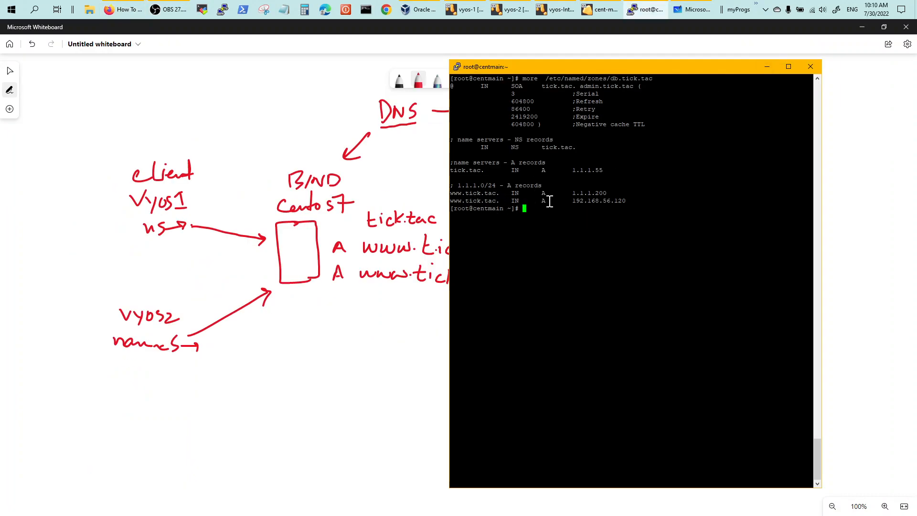
{"action": "mouse_move", "coordinate": [635, 193]}
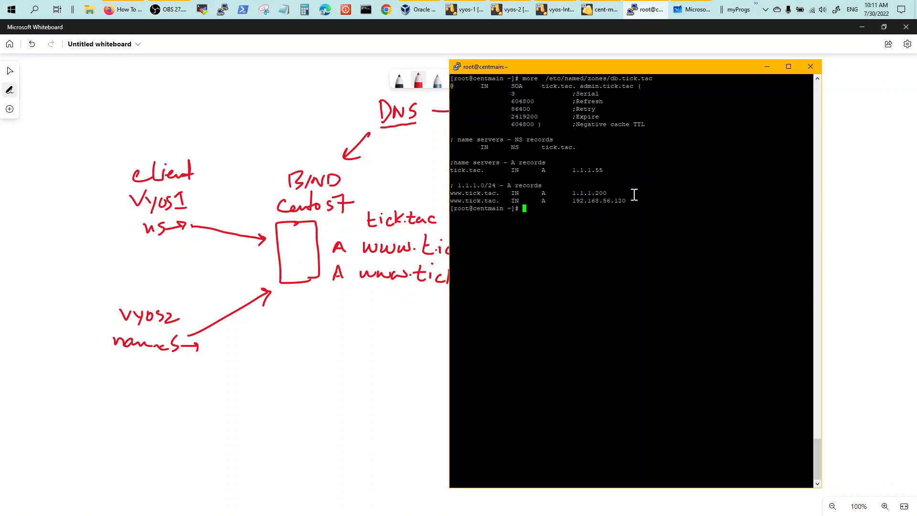
{"action": "mouse_move", "coordinate": [641, 205]}
{"action": "type", "text": "ifconfig"}
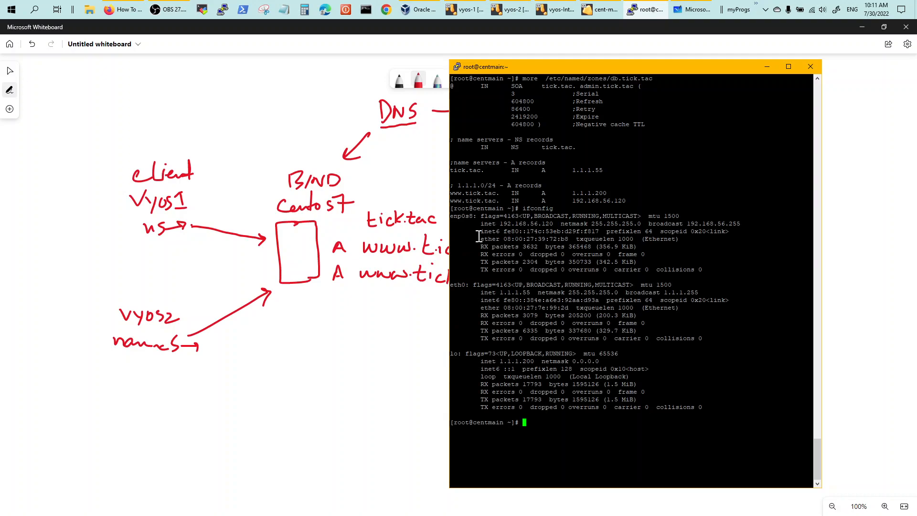
{"action": "mouse_move", "coordinate": [529, 362]}
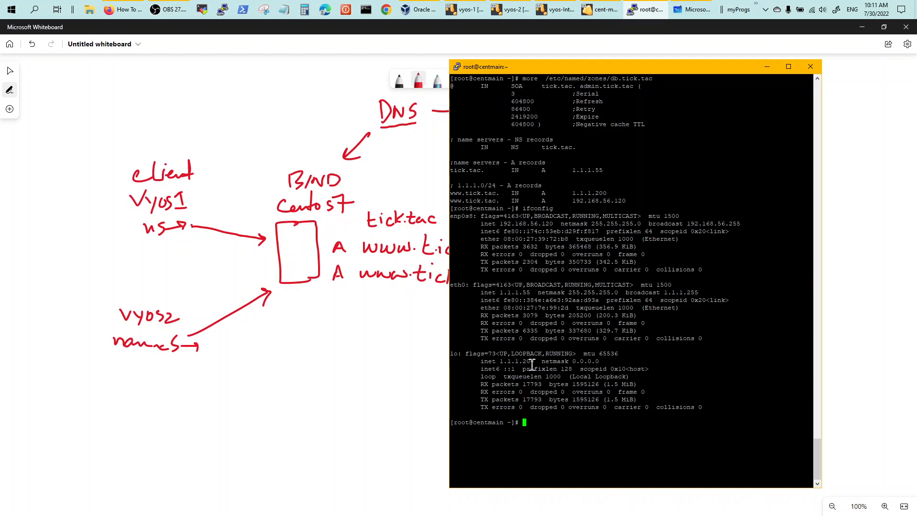
{"action": "mouse_move", "coordinate": [550, 225]}
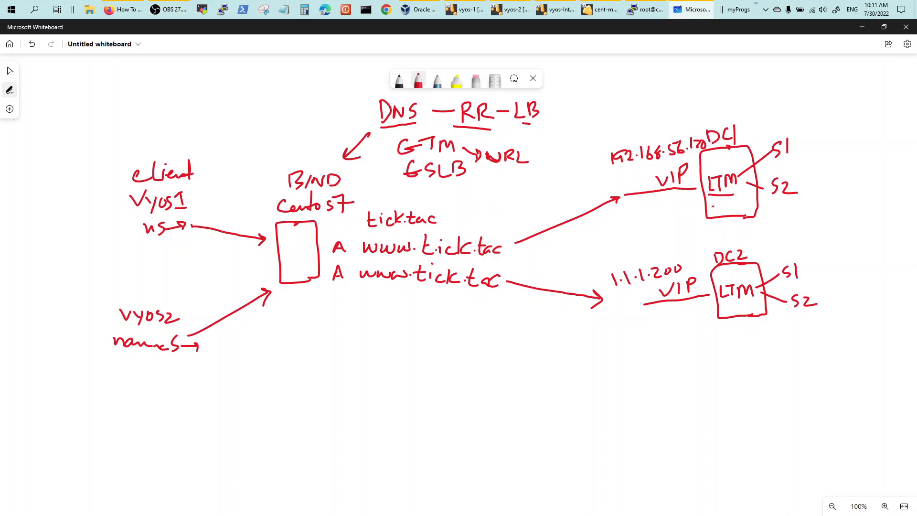
Step: Write 'IP' beneath the LTM label inside the DC1 box
{"action": "type", "text": "IP"}
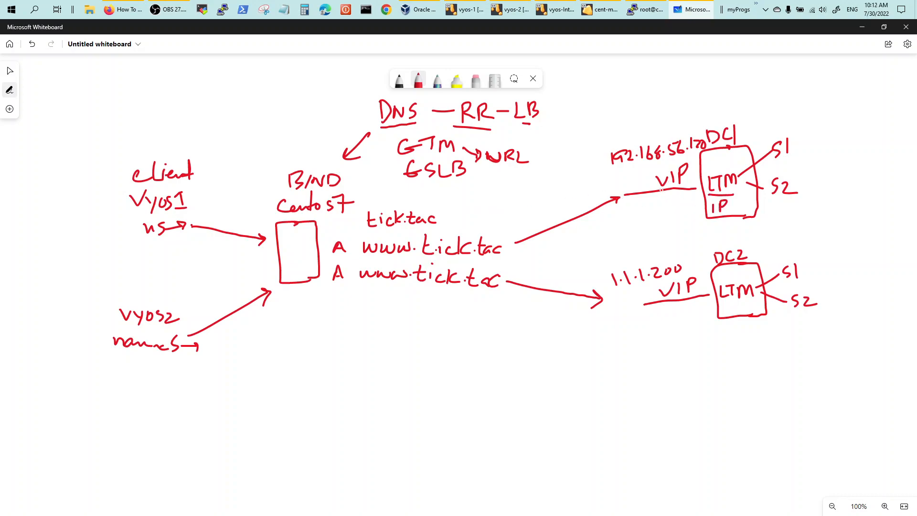